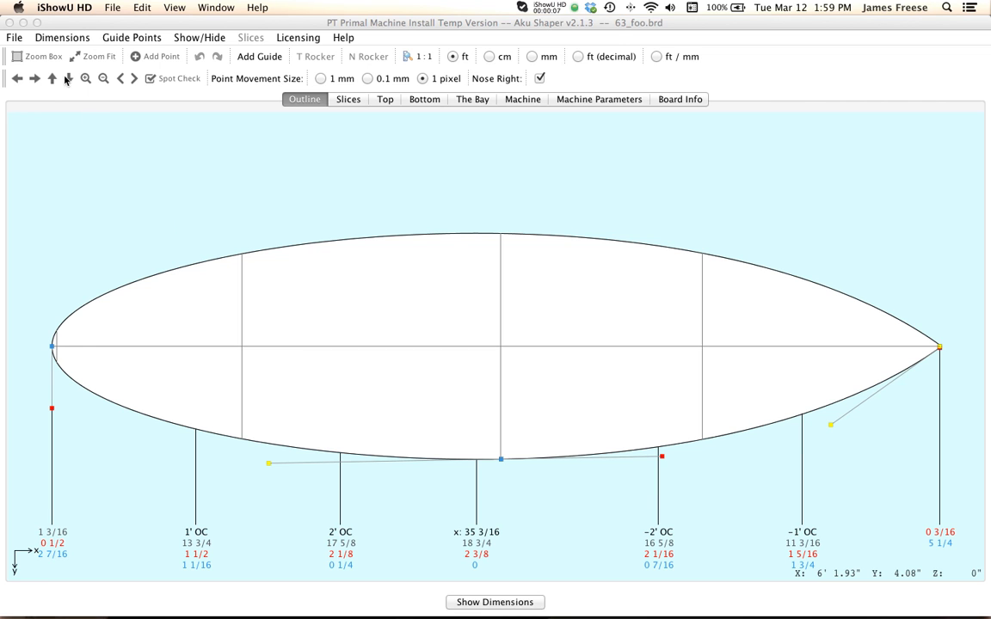
left_click(14, 38)
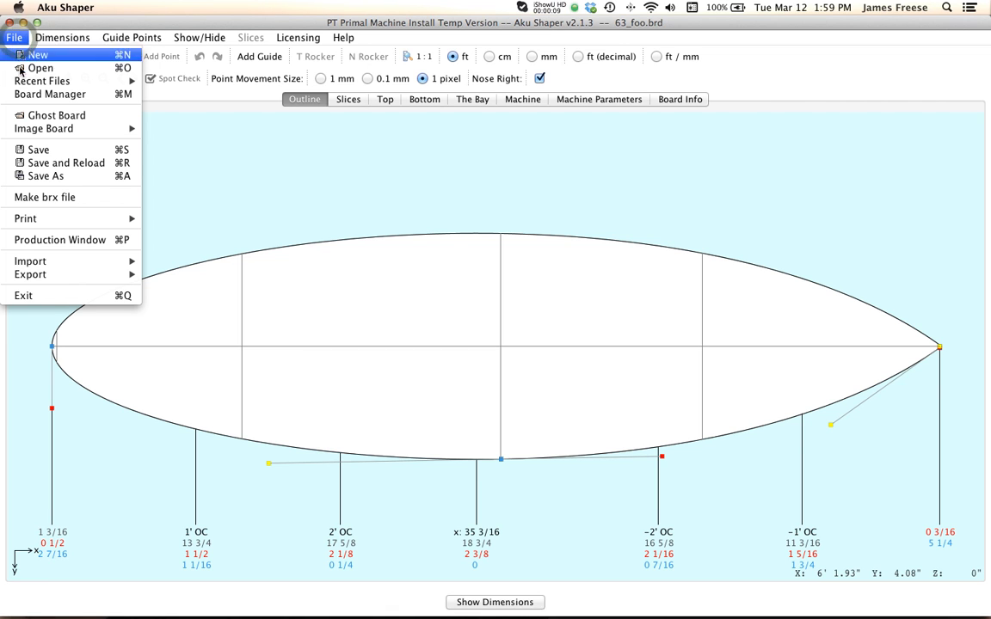
left_click(44, 196)
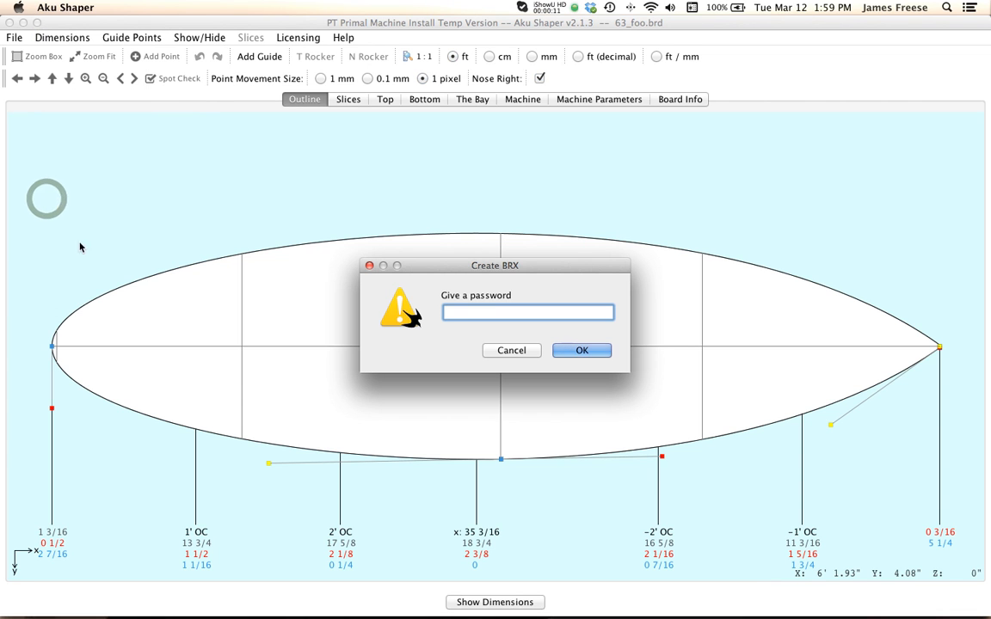
mouse_move(516, 289)
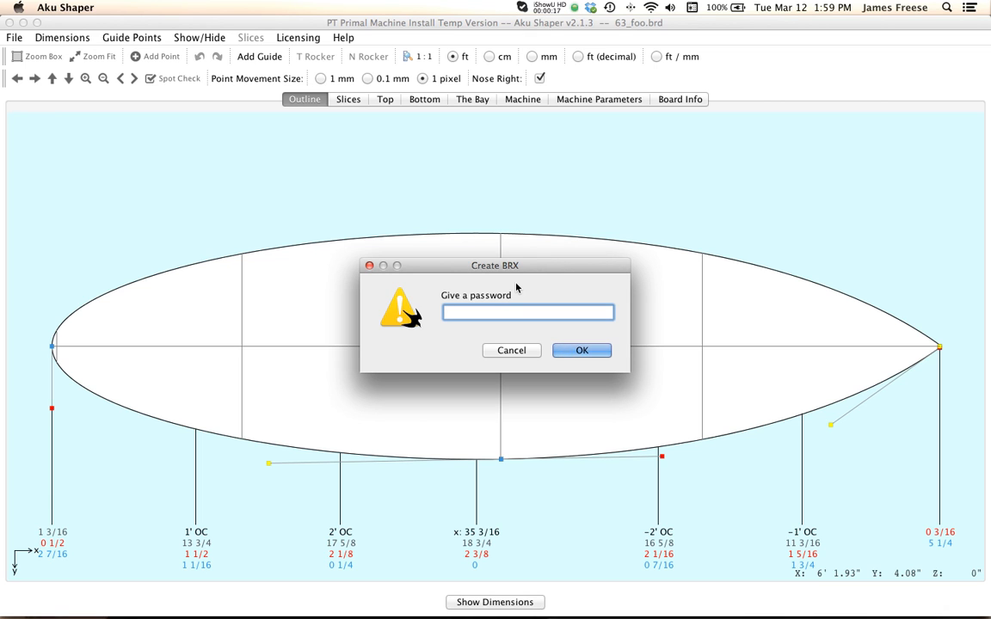
type("s")
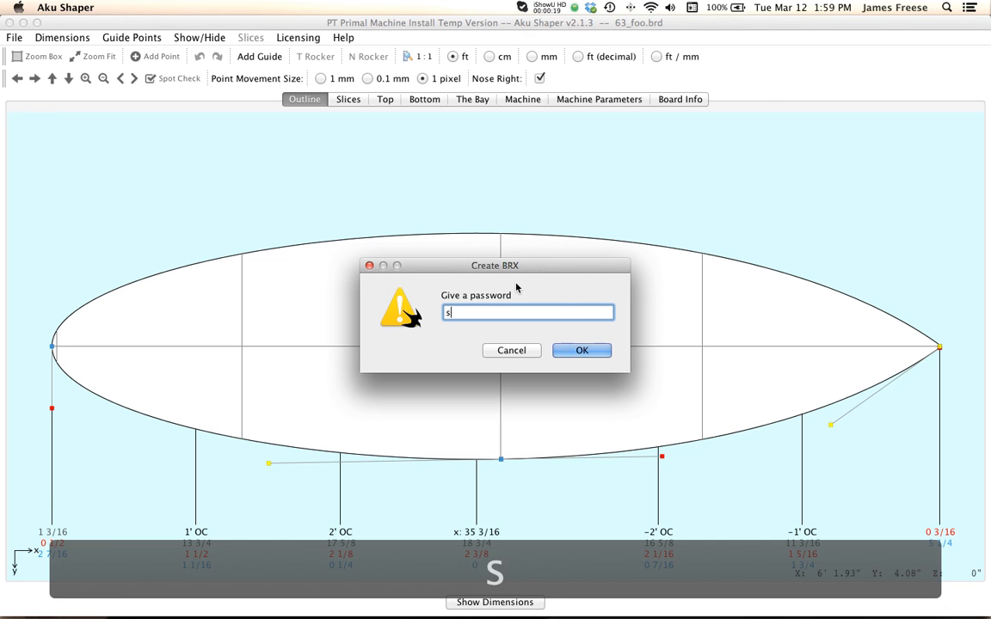
type("urf")
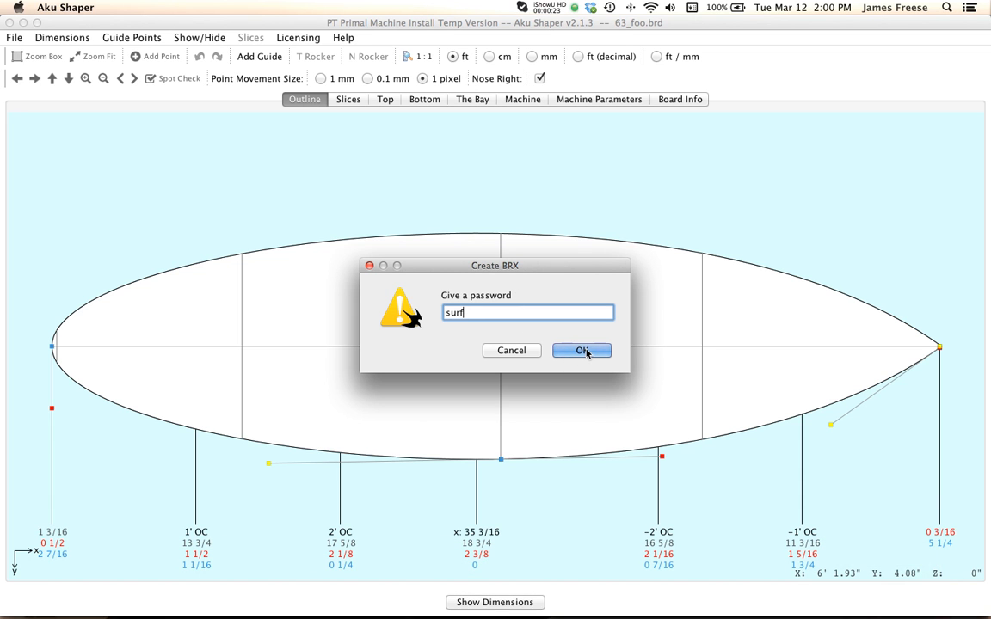
left_click(581, 351)
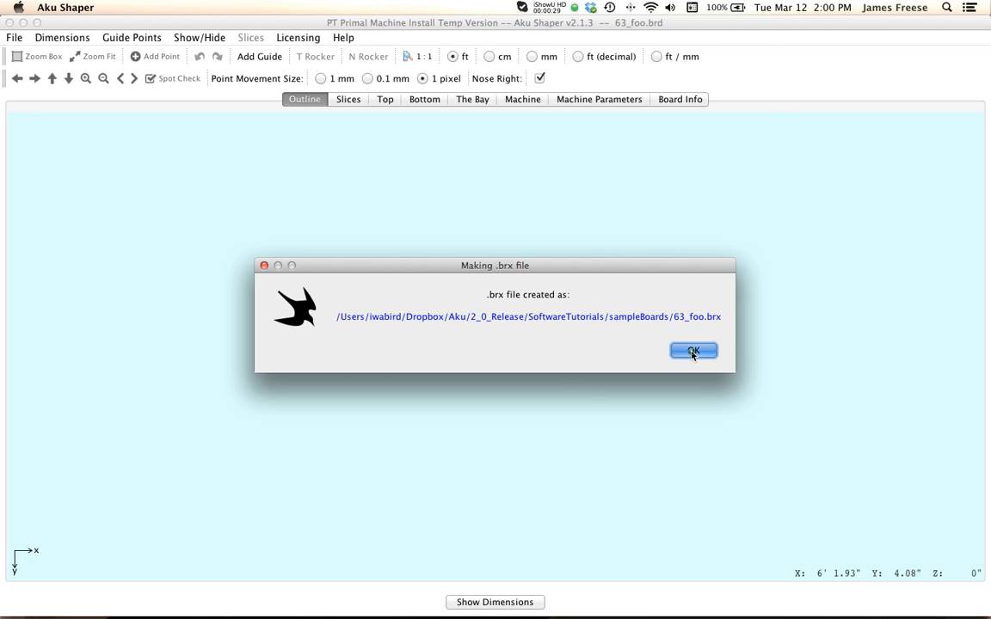
left_click(694, 351)
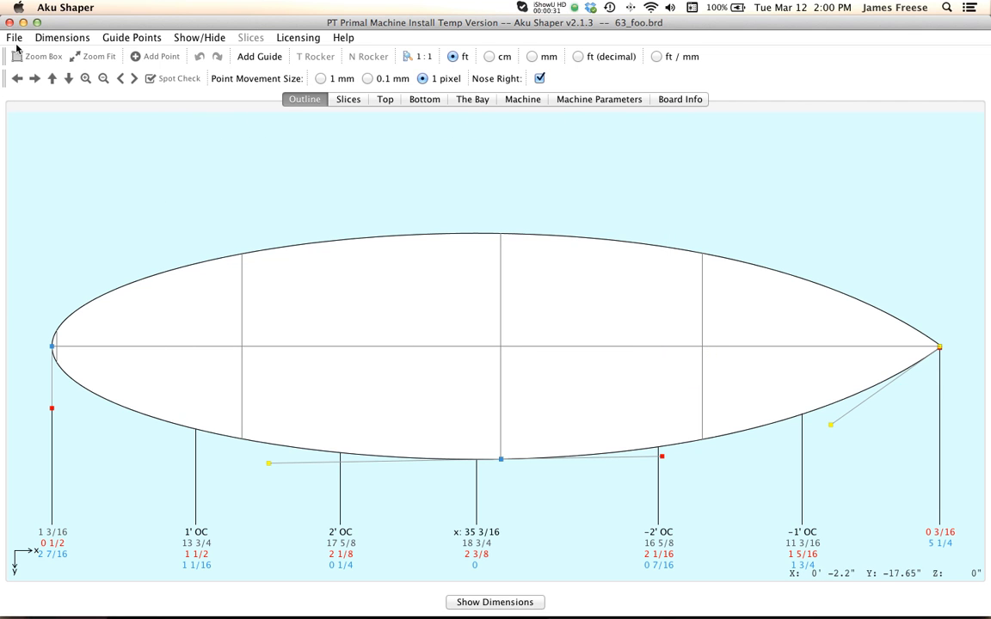
left_click(14, 37)
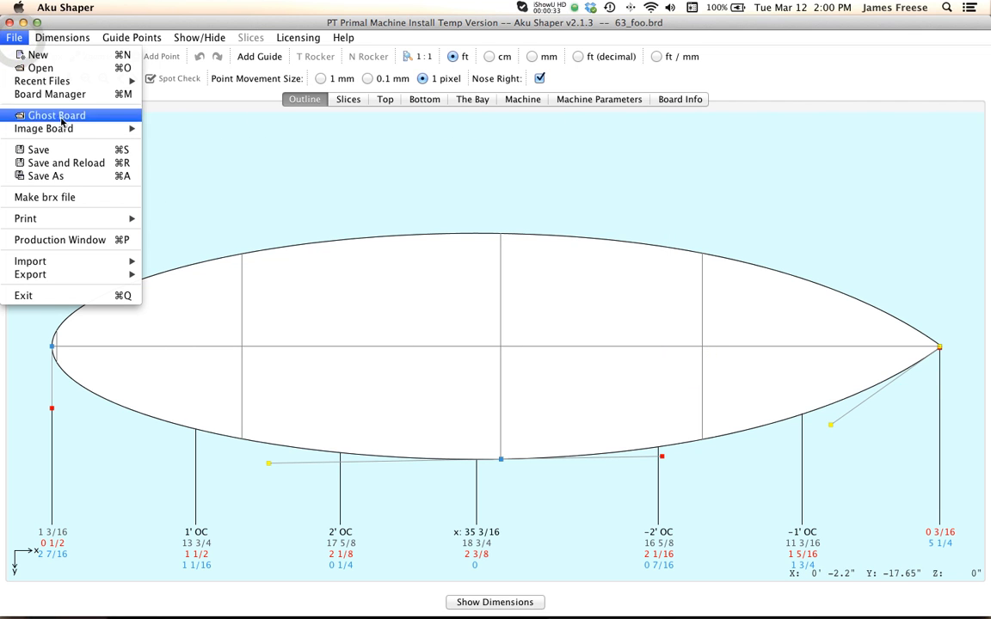
left_click(40, 69)
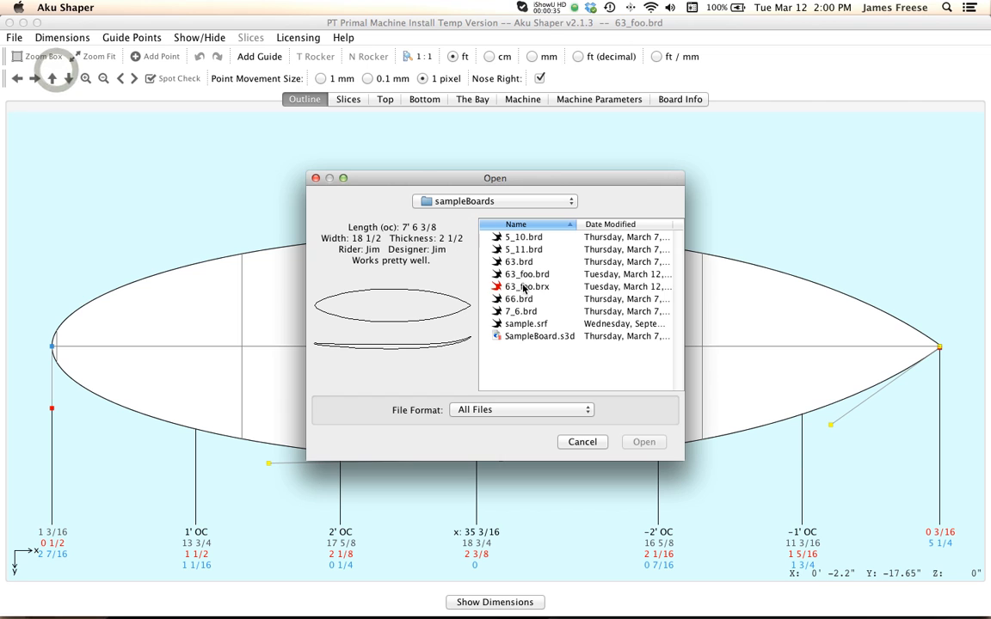
left_click(644, 440)
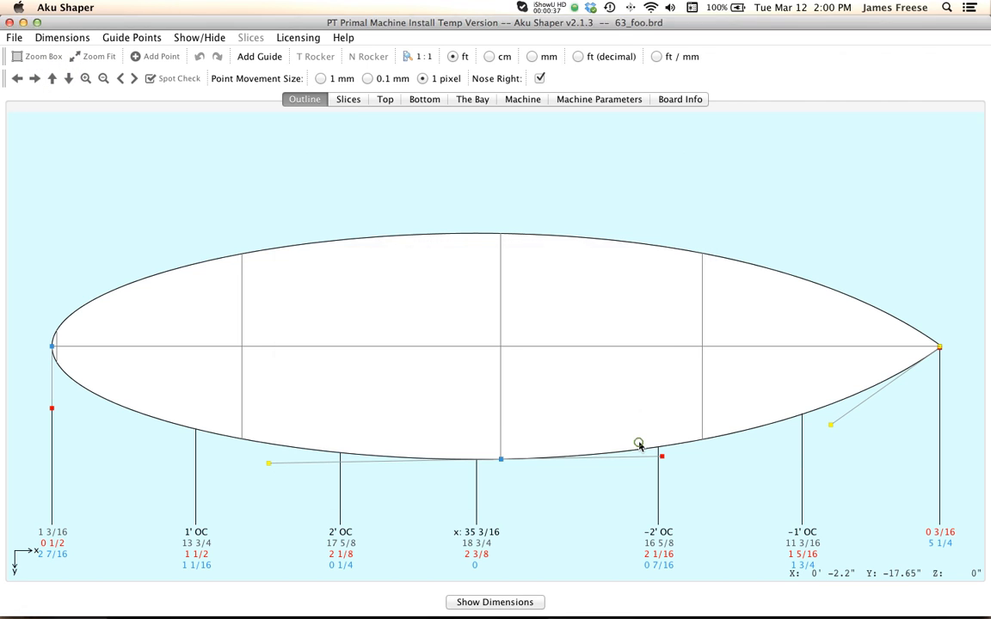
type("surf")
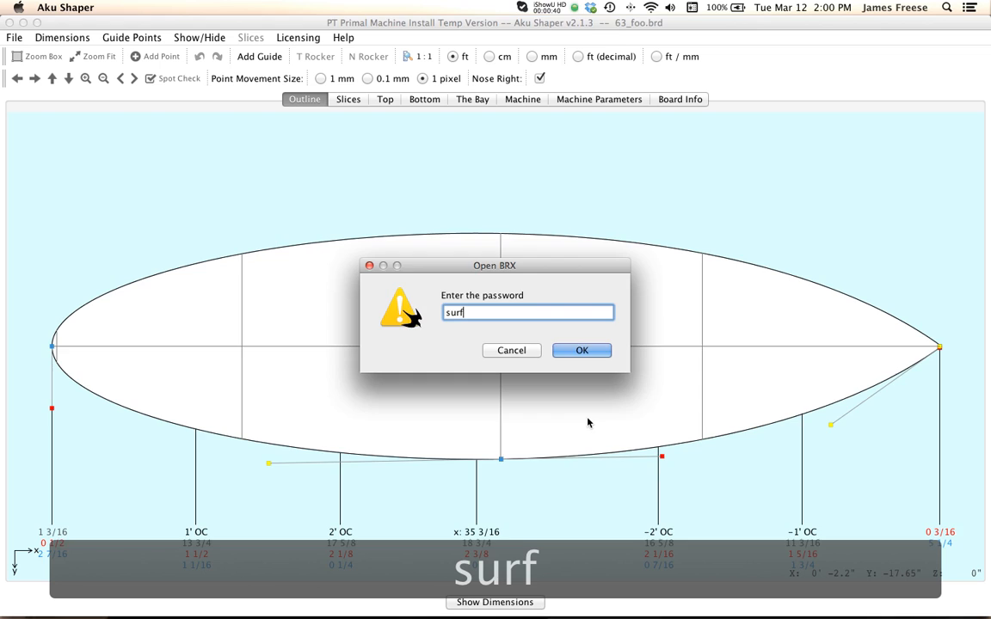
left_click(582, 351)
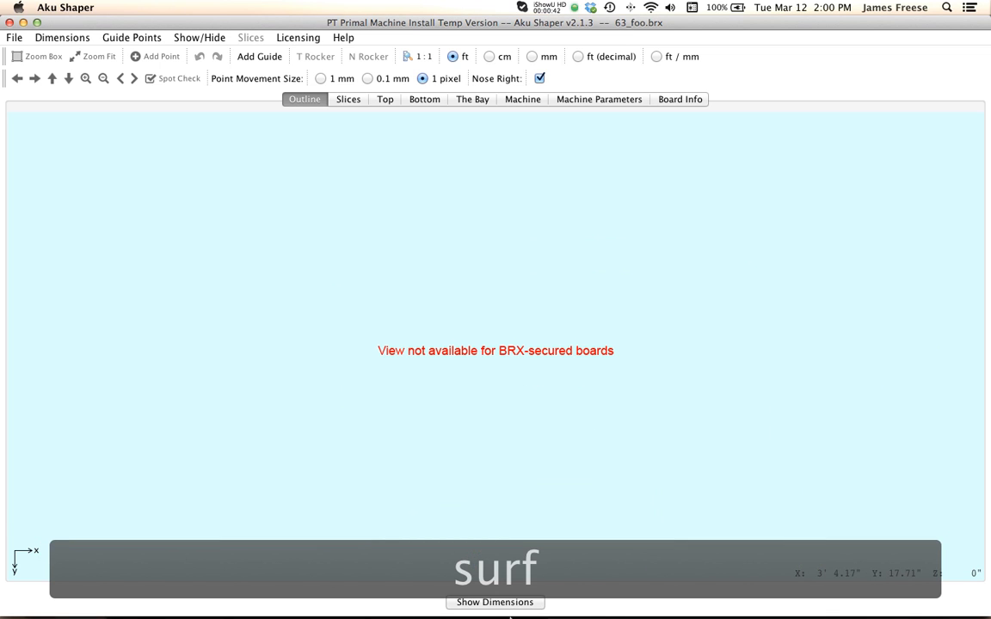
- Show the dimensions panel, then view Slices and Machine; only Machine shows the secured board
left_click(496, 602)
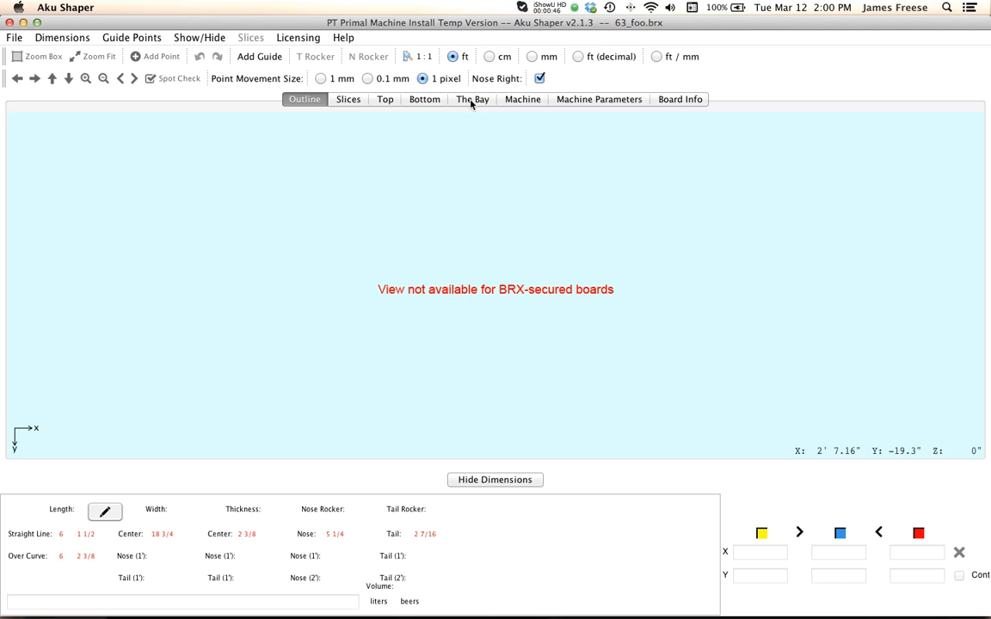
left_click(347, 98)
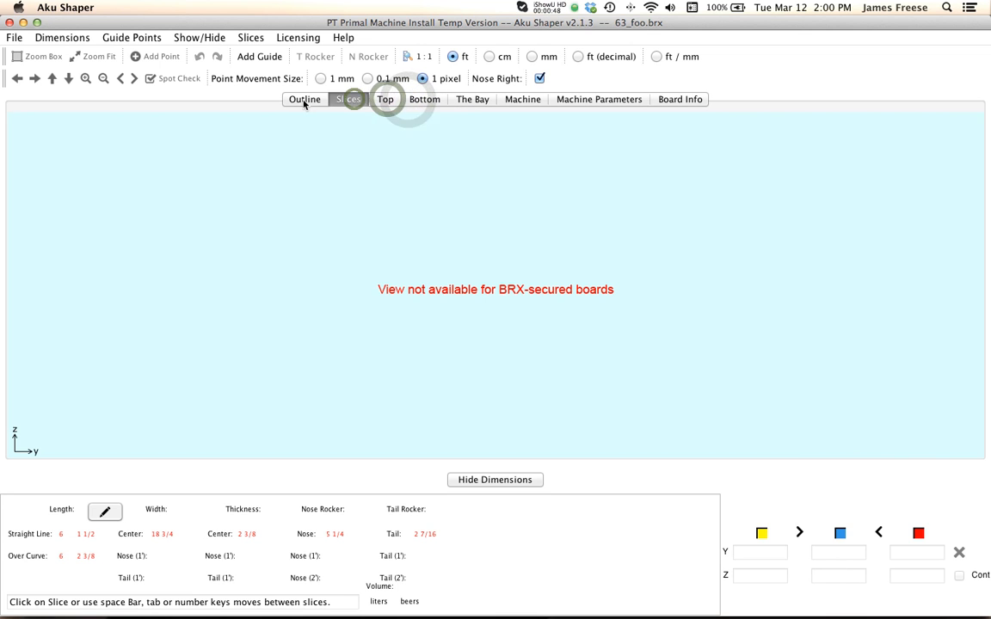
left_click(523, 98)
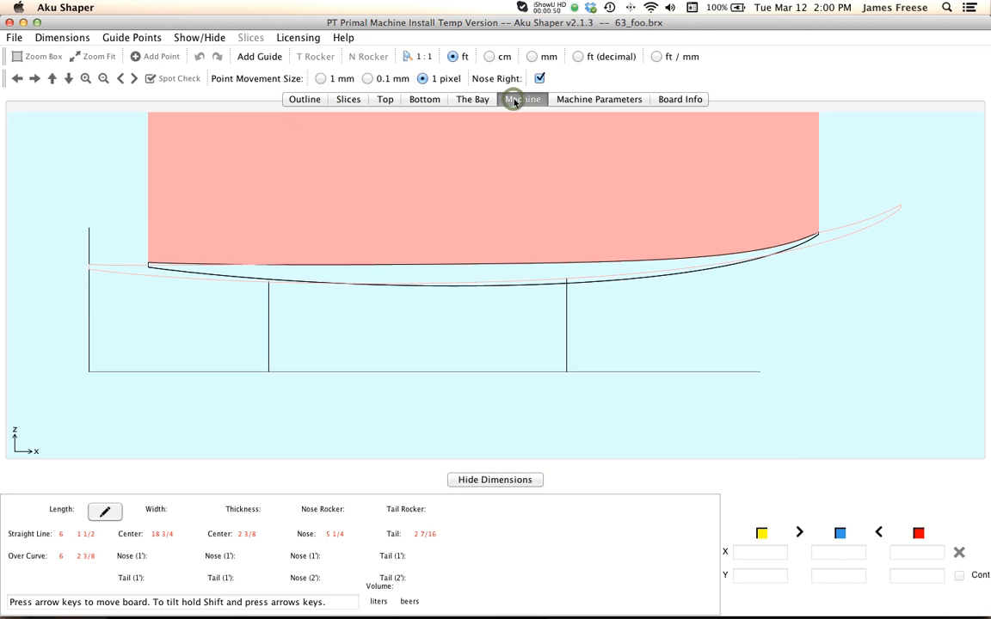